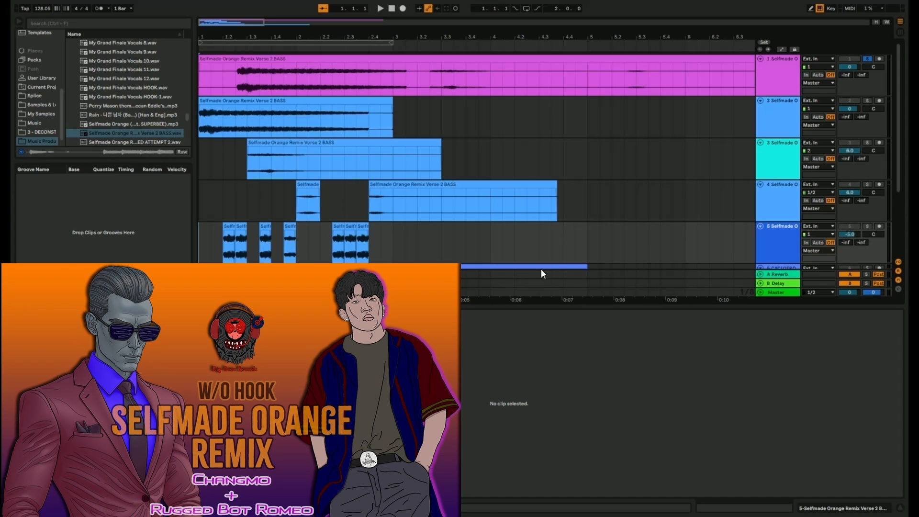
mouse_move(545, 288)
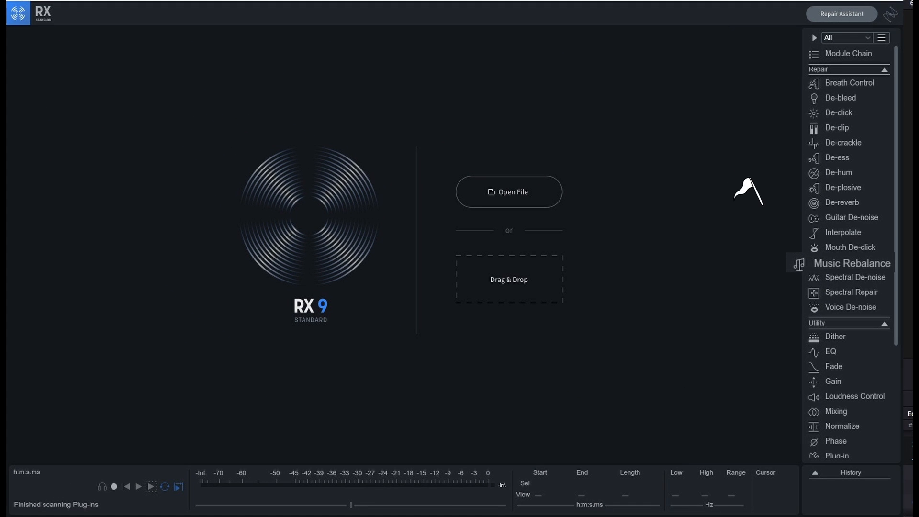
- Open RX 9's Music Rebalance module to check the Vocal, Bass, Percussion and Other gain sliders
left_click(852, 263)
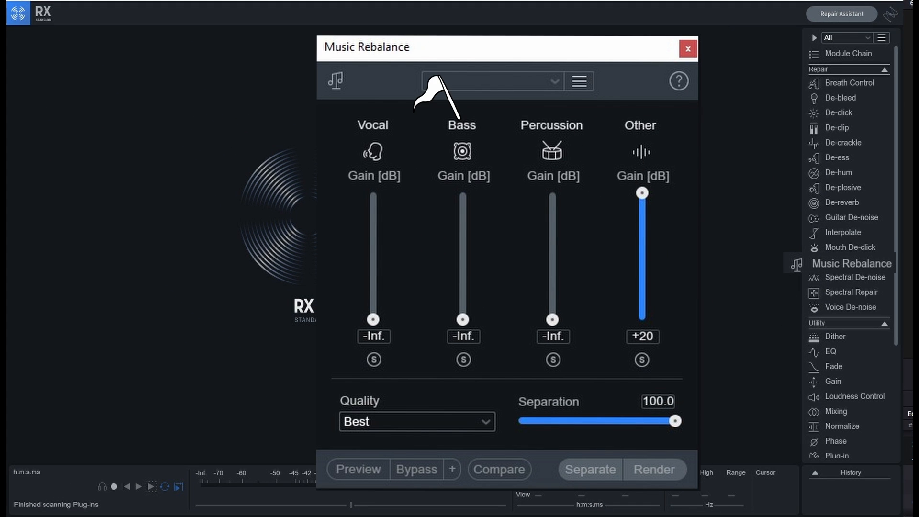
mouse_move(533, 97)
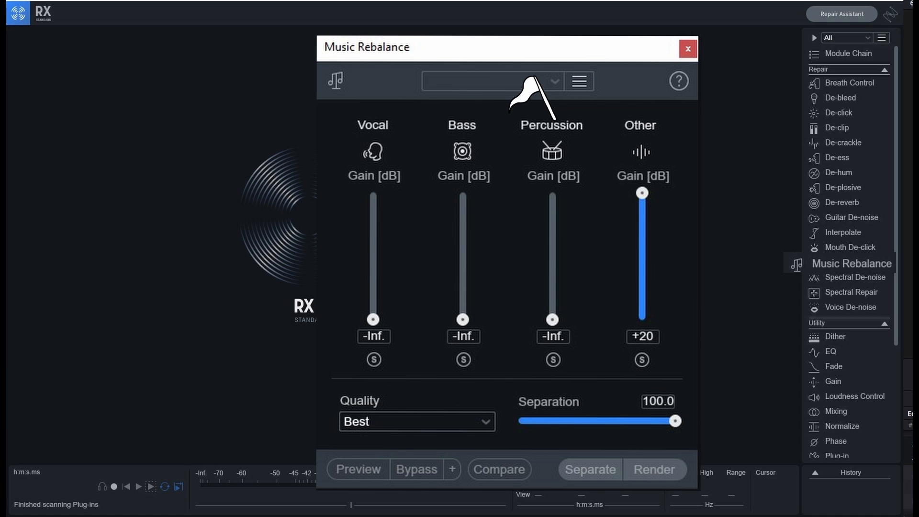
mouse_move(346, 91)
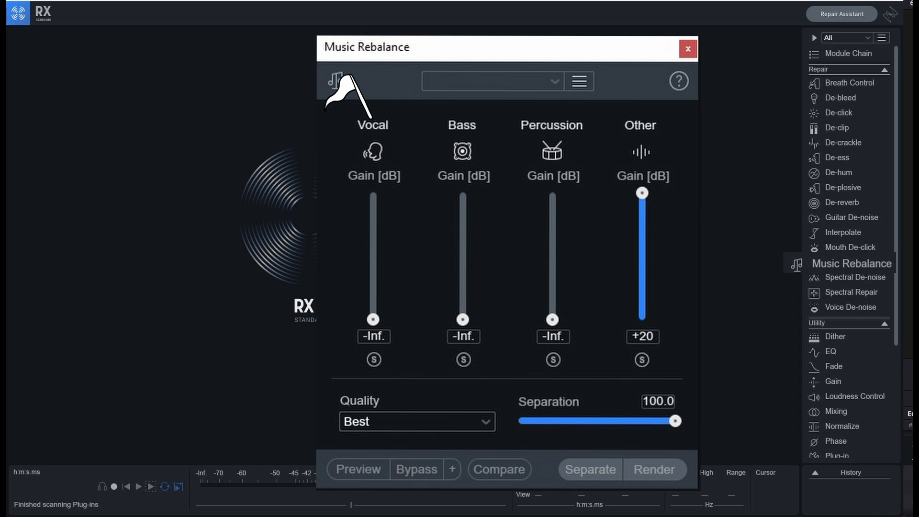
mouse_move(621, 93)
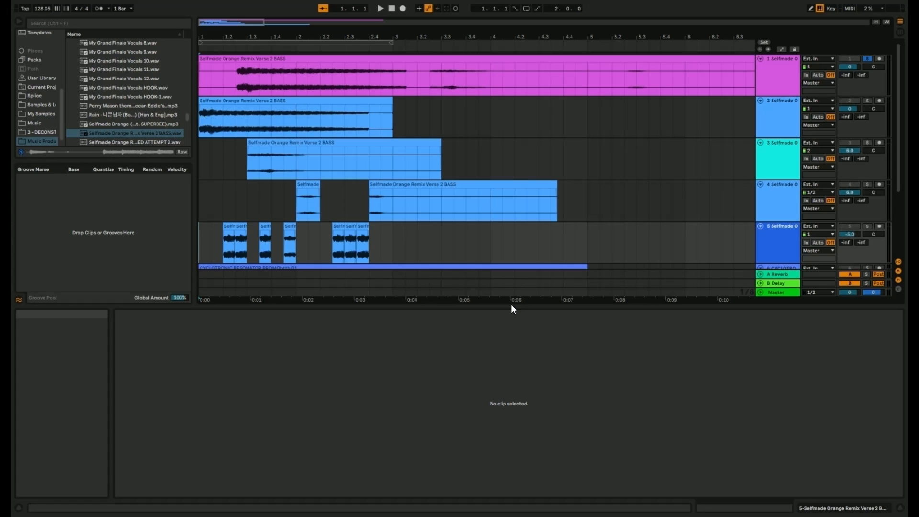
- Back in Ableton, play the Selfmade Orange bass arrangement and stop partway into bar 6
left_click(109, 472)
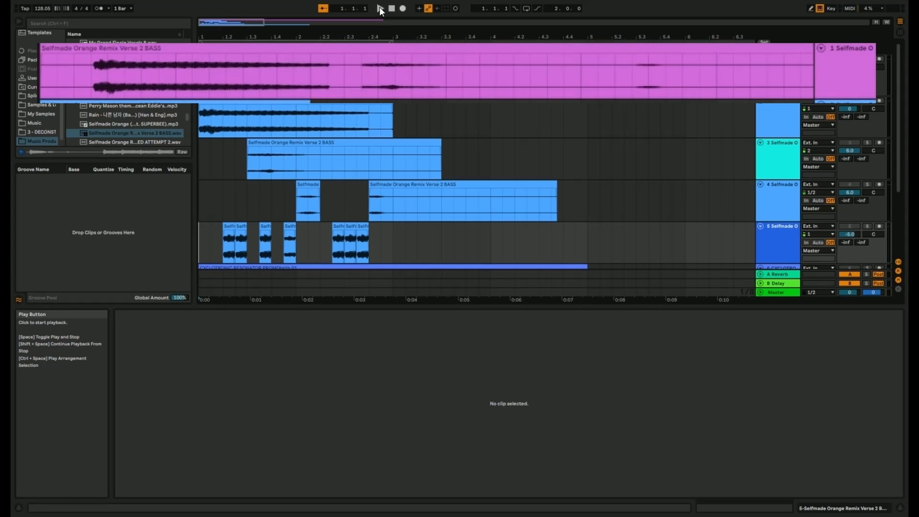
mouse_move(345, 72)
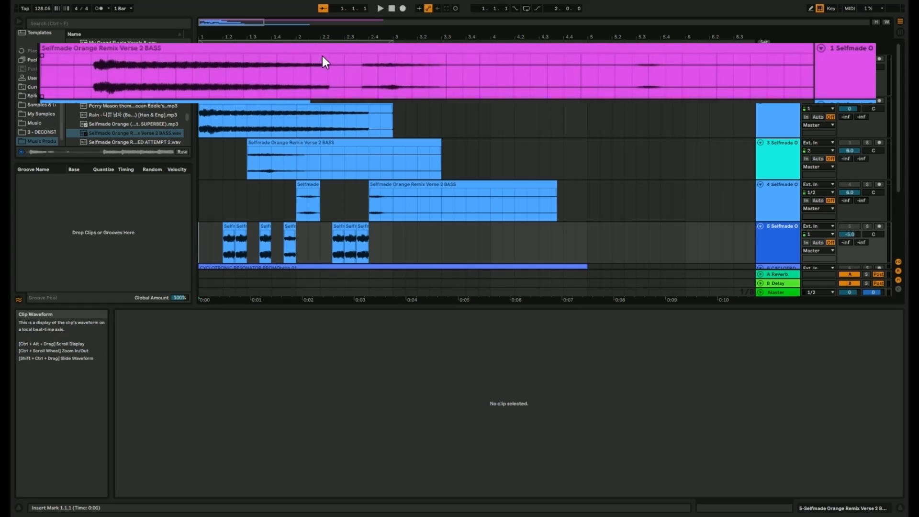
mouse_move(380, 8)
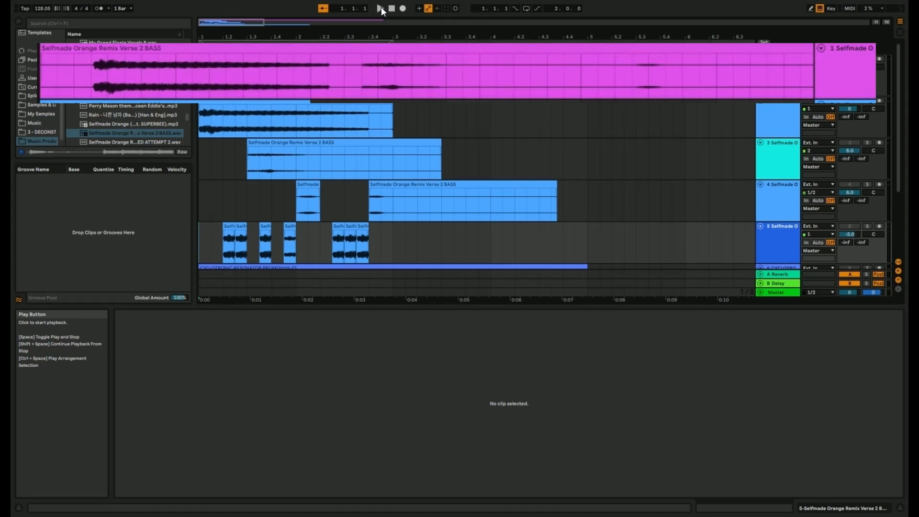
left_click(380, 8)
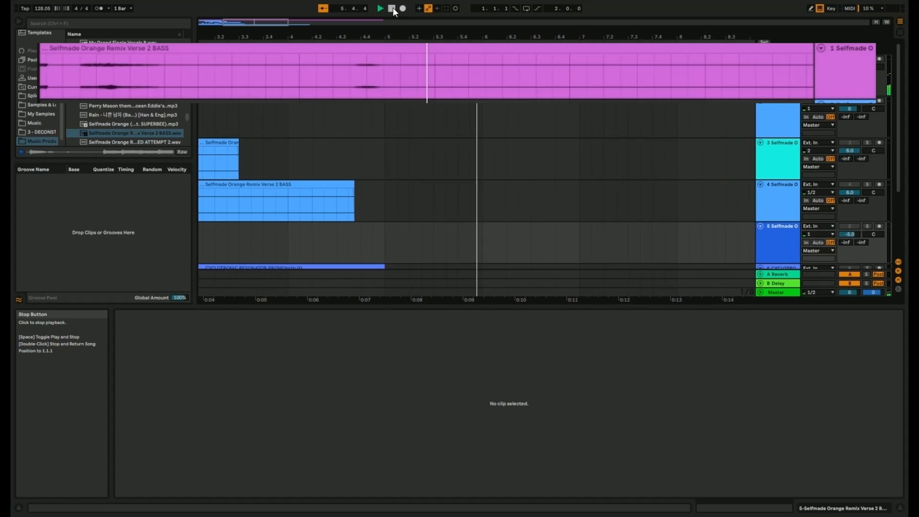
left_click(391, 8)
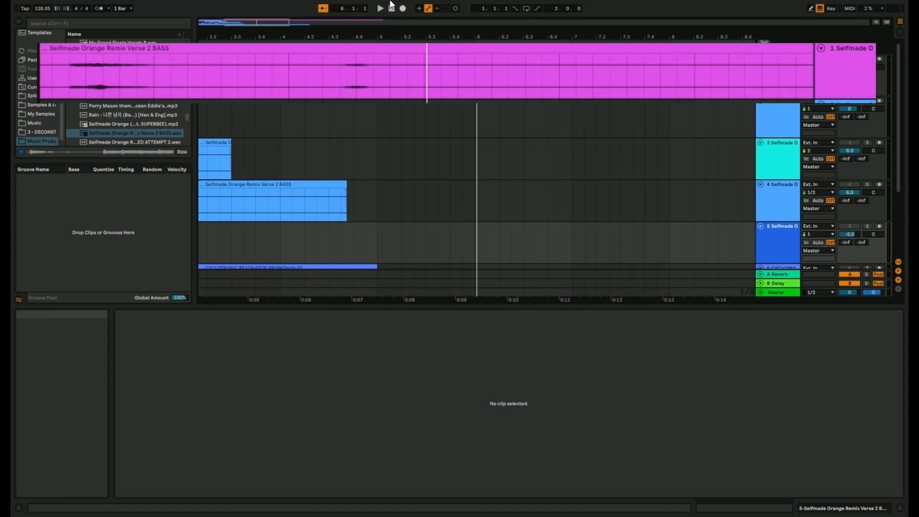
left_click(379, 8)
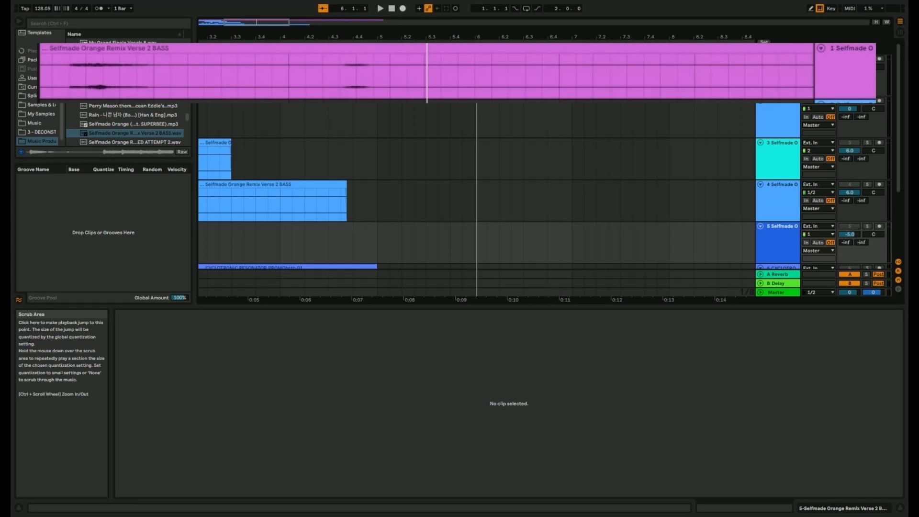
mouse_move(412, 46)
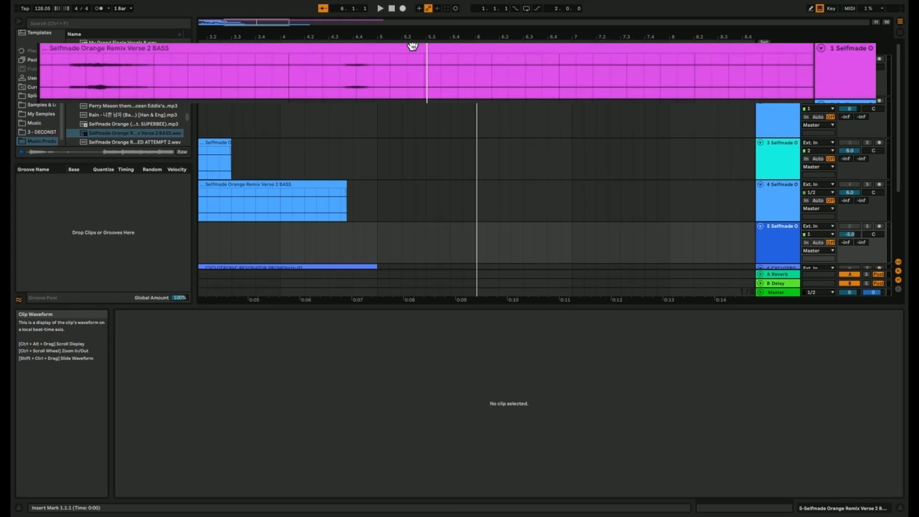
mouse_move(410, 46)
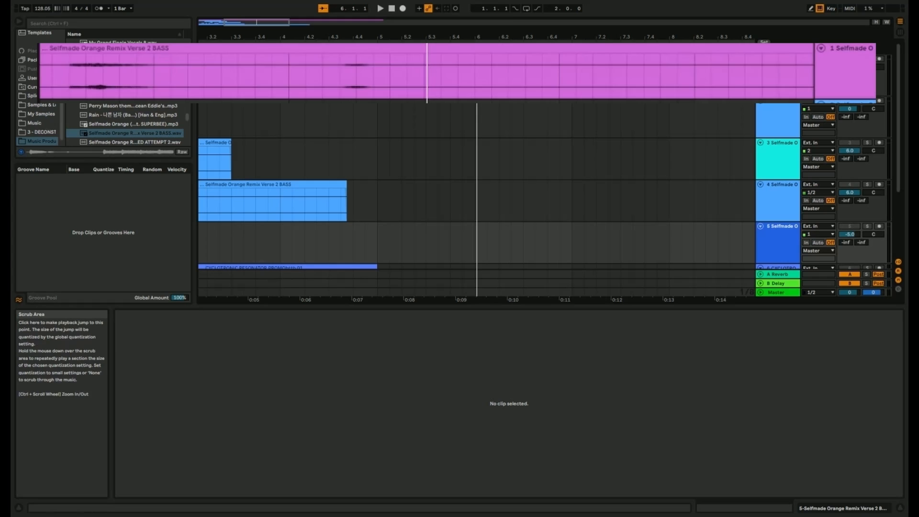
mouse_move(373, 23)
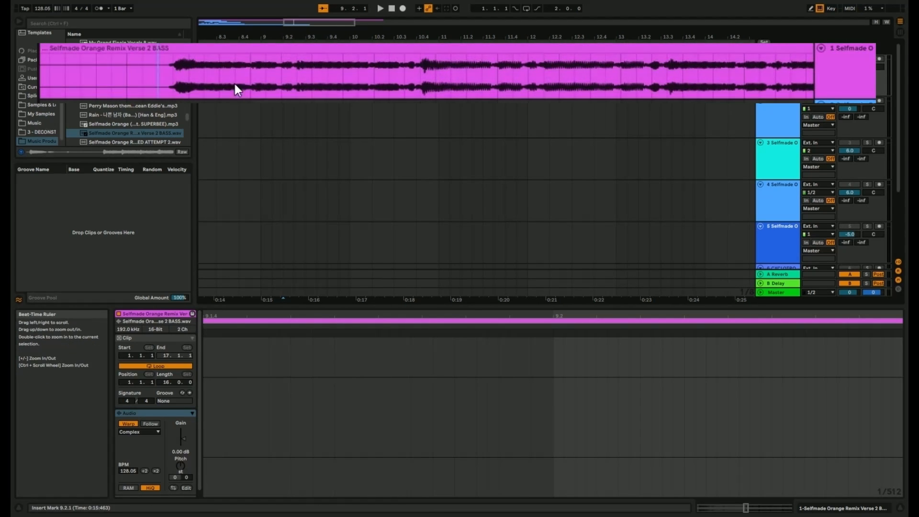
mouse_move(380, 8)
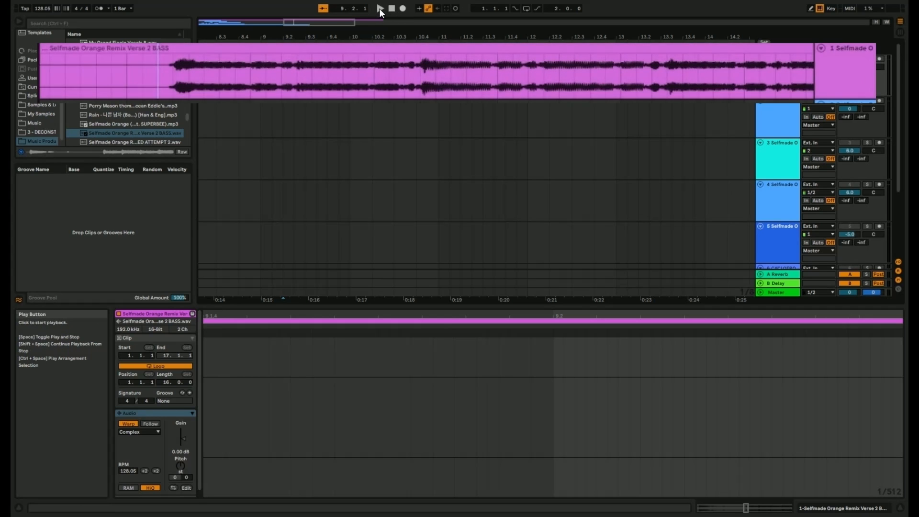
- Play the track-1 bass stem from bar 9 and stop around bar 17
left_click(379, 9)
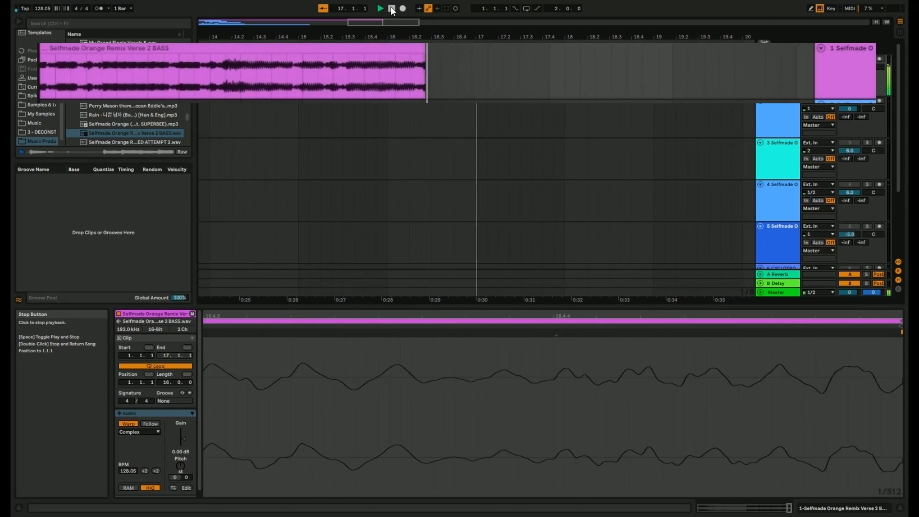
left_click(380, 8)
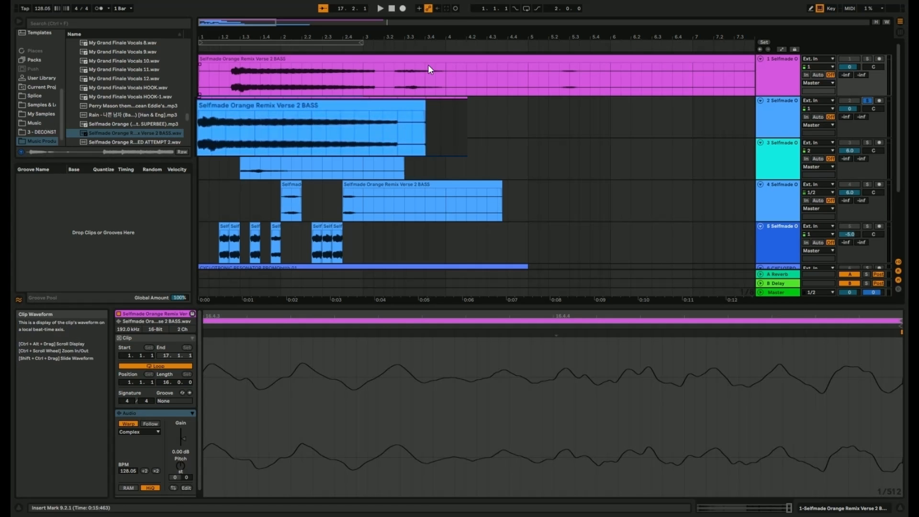
- Loop the bass tracks from the start, stop, and trim track 2's clip to end at bar 3
left_click(379, 8)
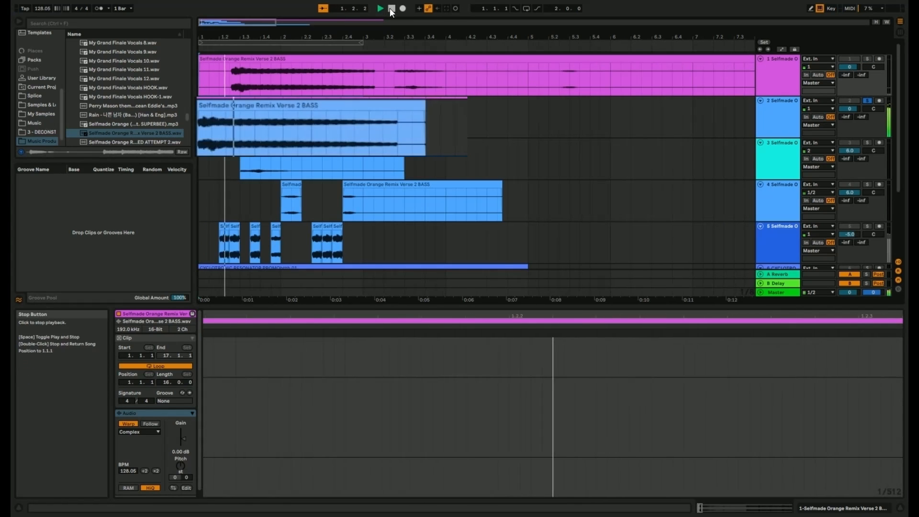
left_click(380, 8)
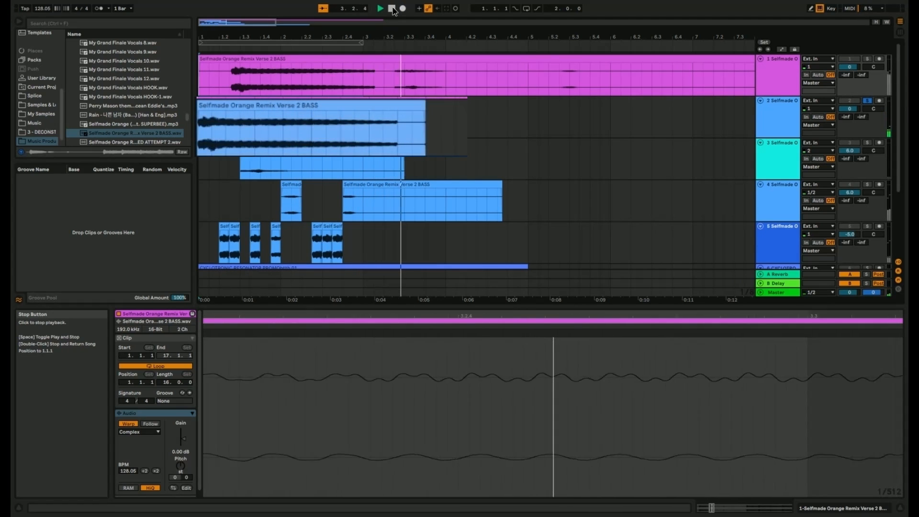
left_click(382, 8)
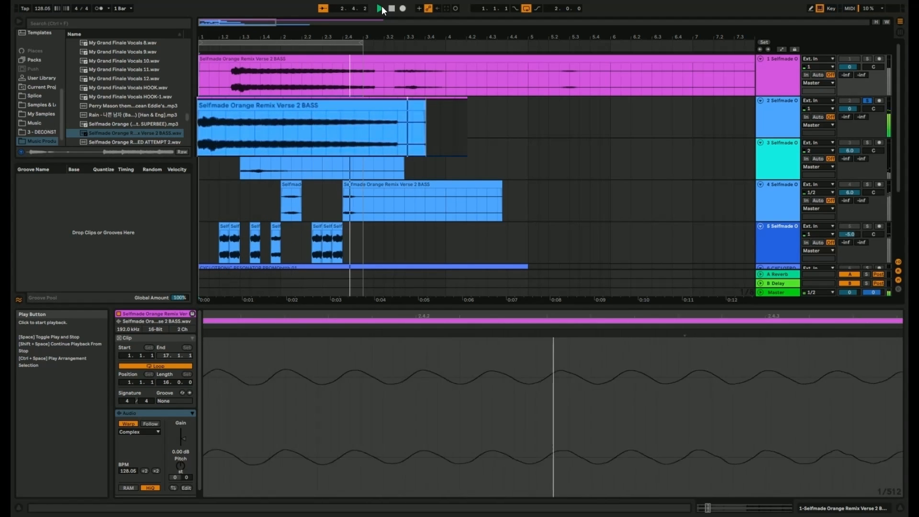
left_click(379, 8)
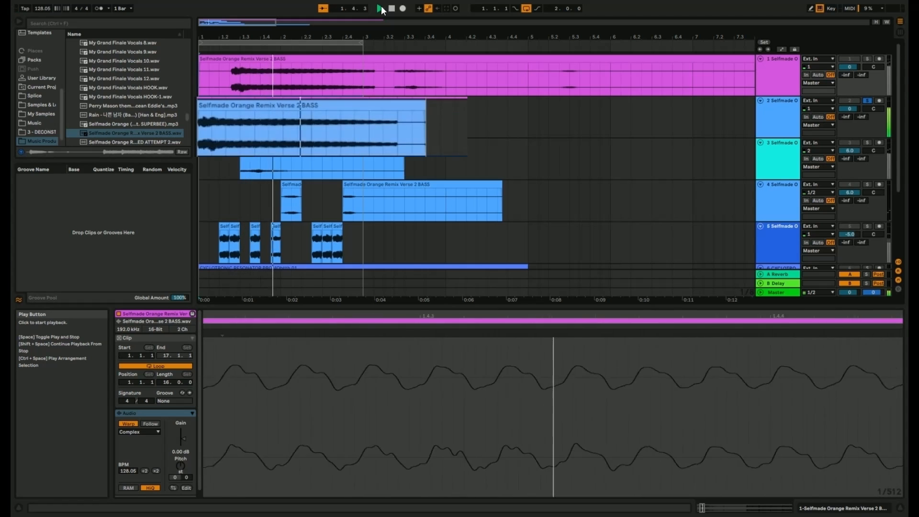
left_click(379, 8)
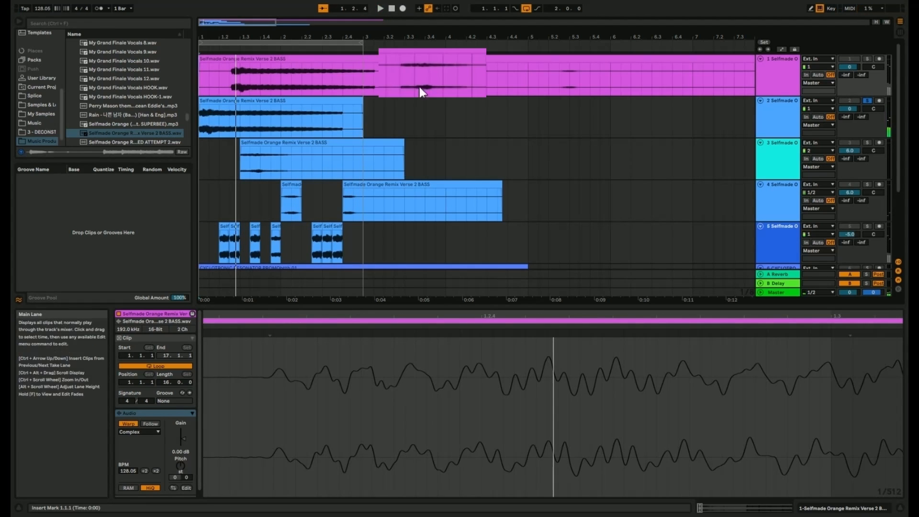
left_click(322, 158)
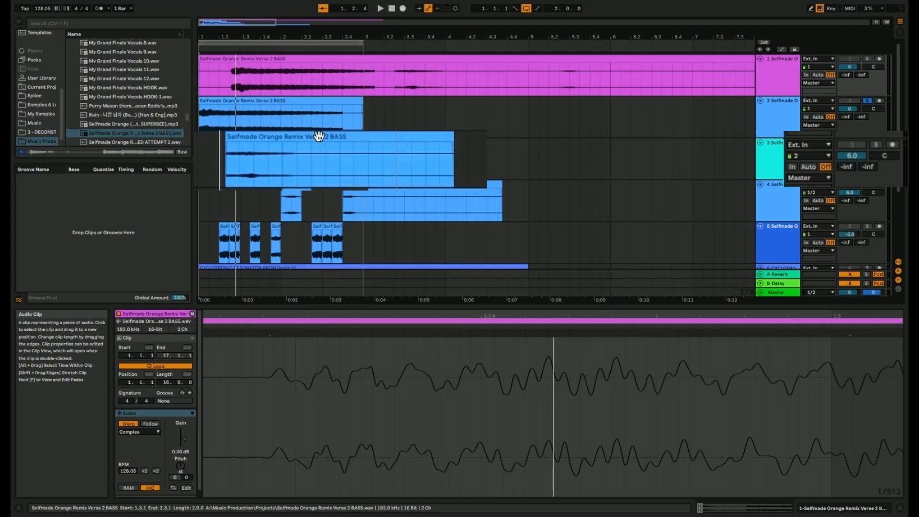
- Select track 3's bass clip and audition it with a play-and-stop pass
left_click(339, 162)
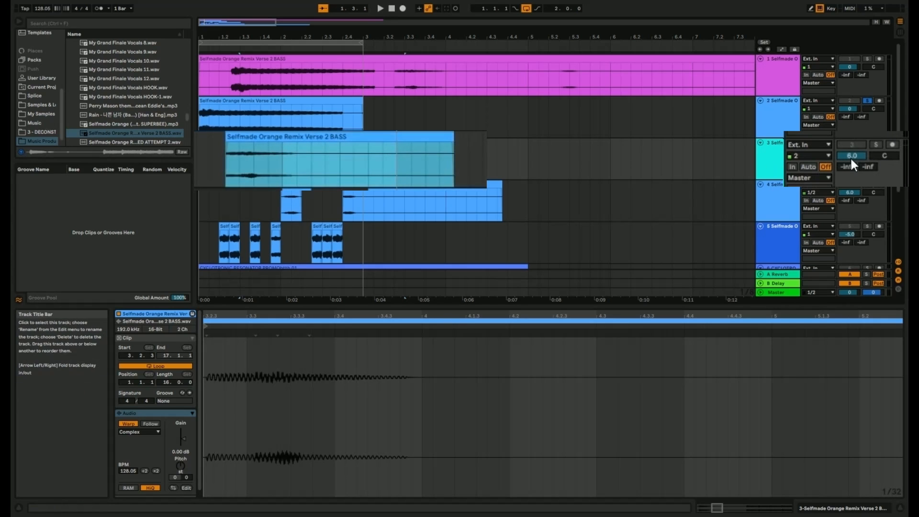
mouse_move(872, 109)
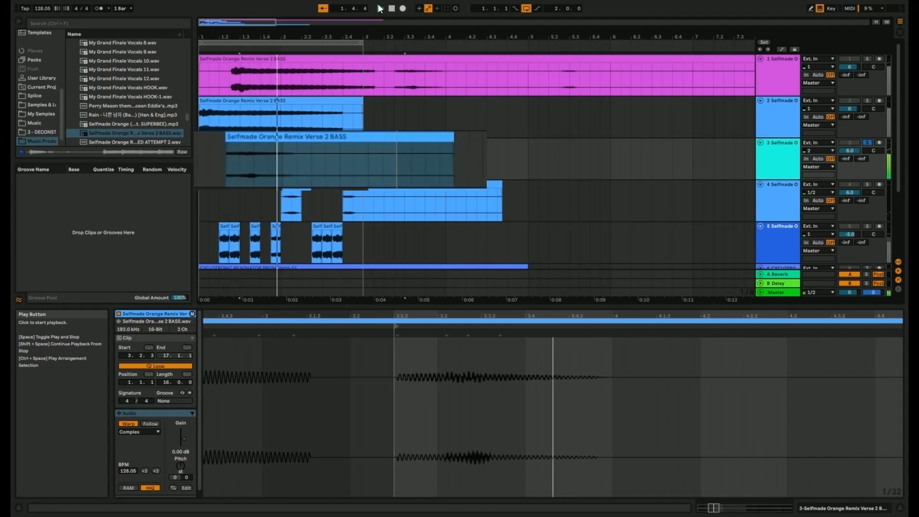
left_click(379, 8)
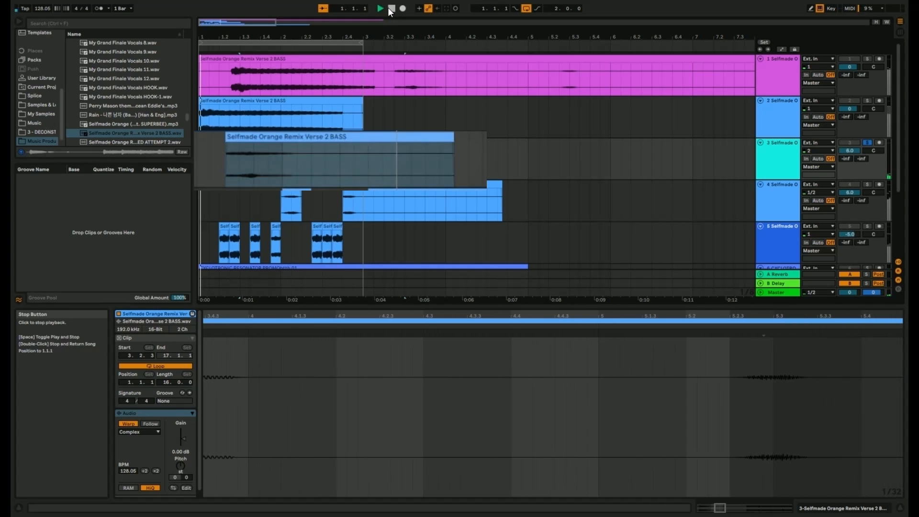
left_click(379, 8)
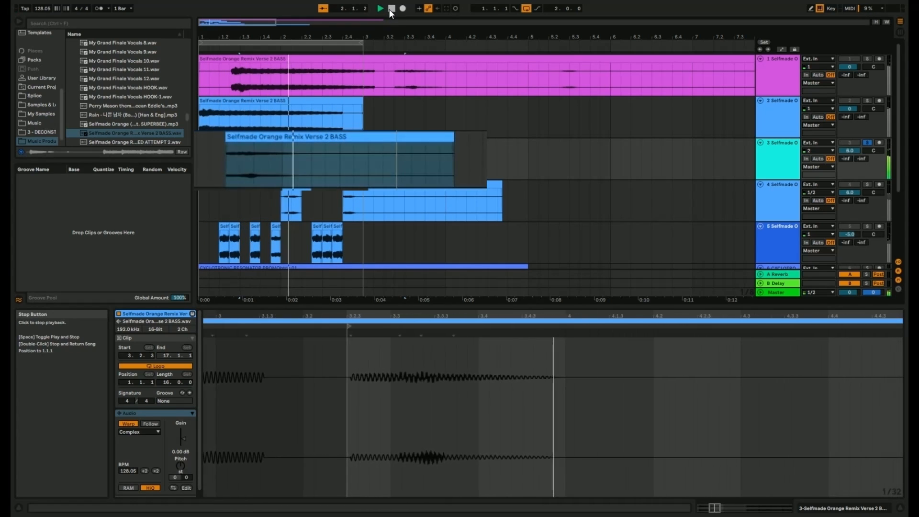
left_click(380, 8)
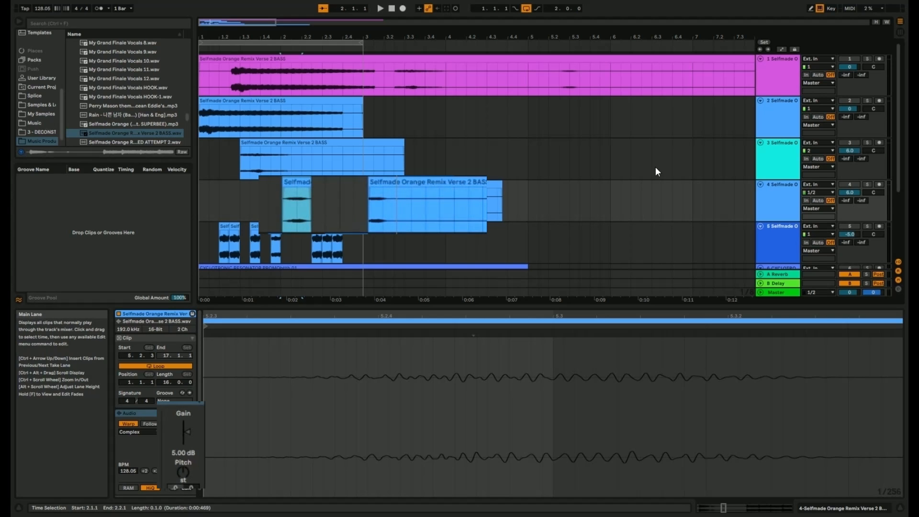
- Solo track 4 and start playback to hear its bass clips alone
left_click(849, 192)
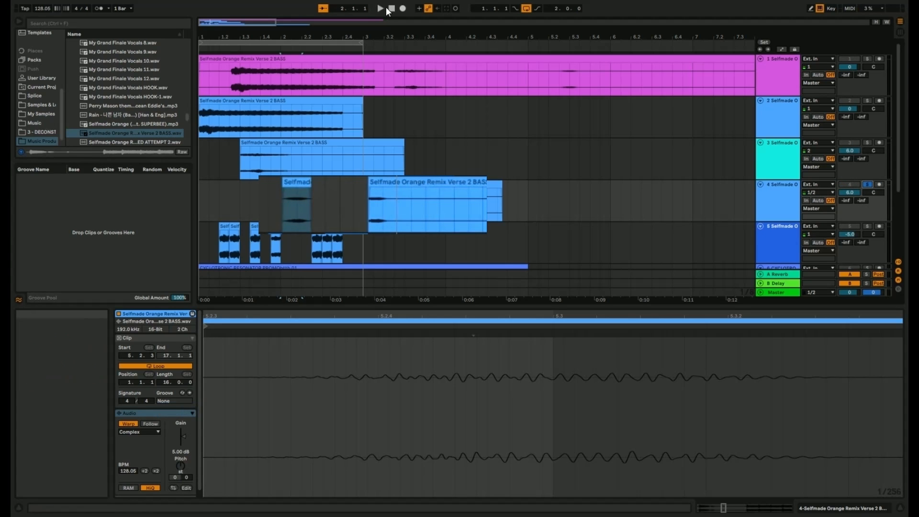
left_click(379, 8)
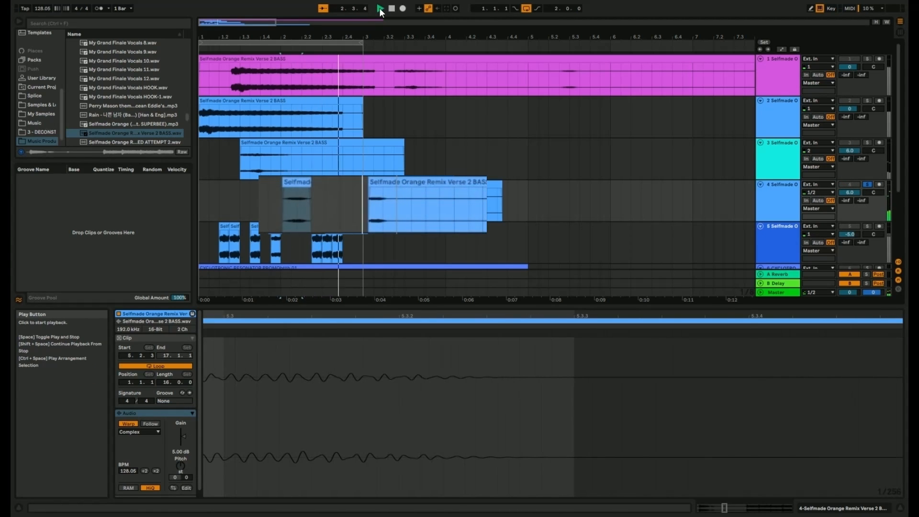
left_click(379, 9)
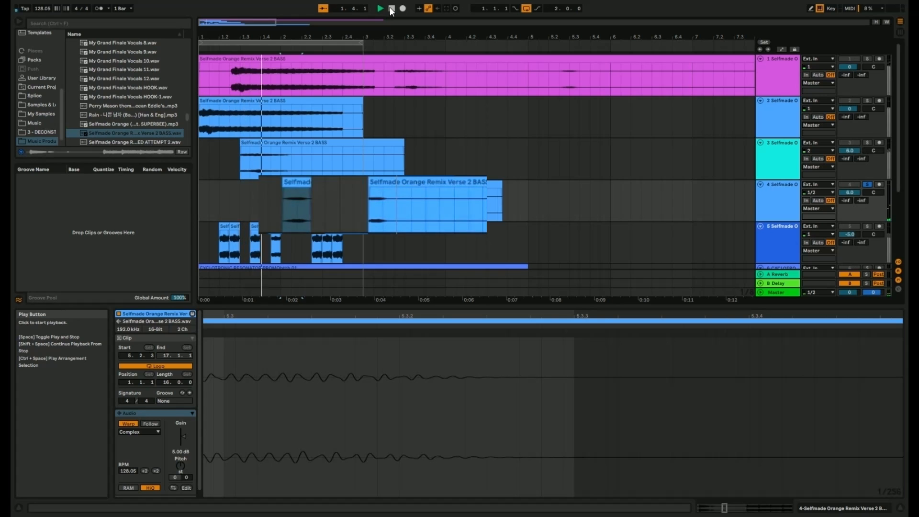
left_click(379, 8)
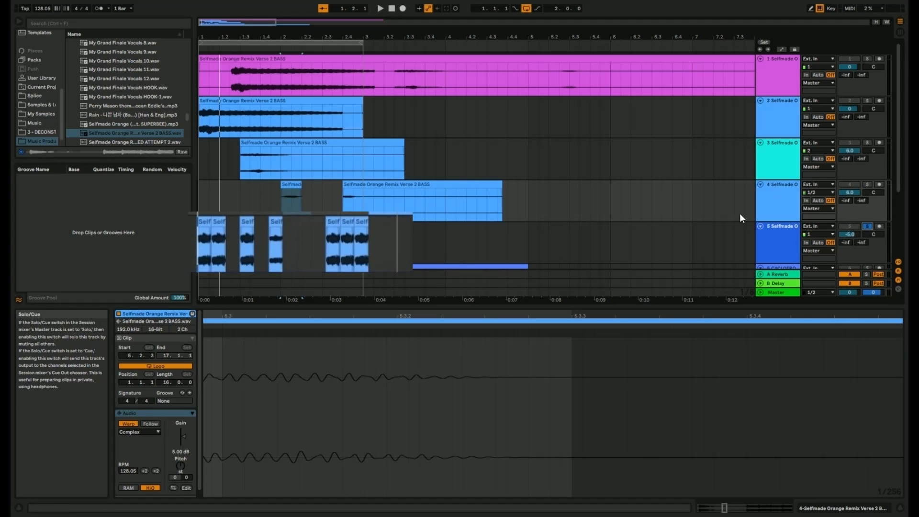
left_click(255, 126)
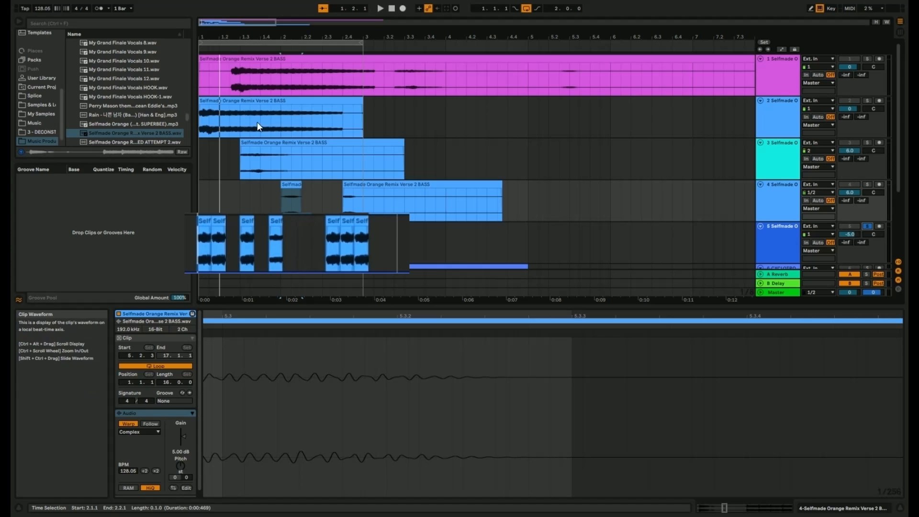
mouse_move(232, 89)
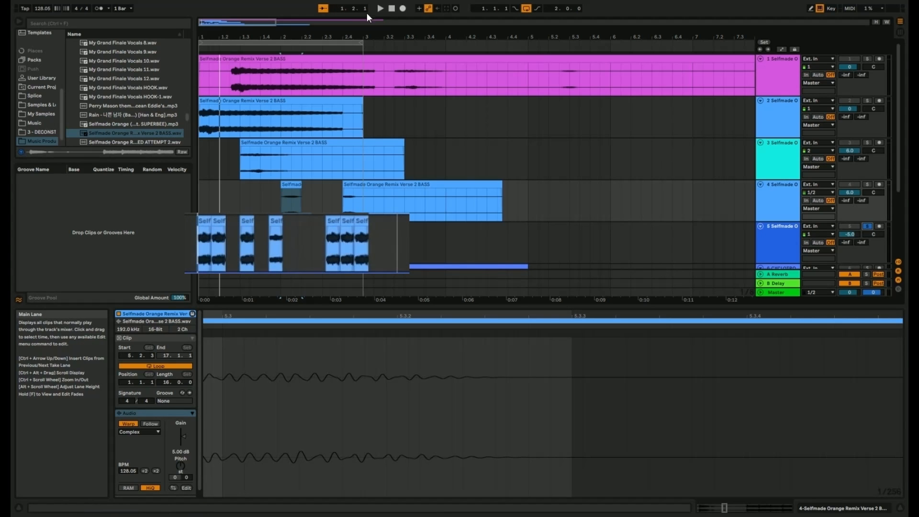
left_click(379, 8)
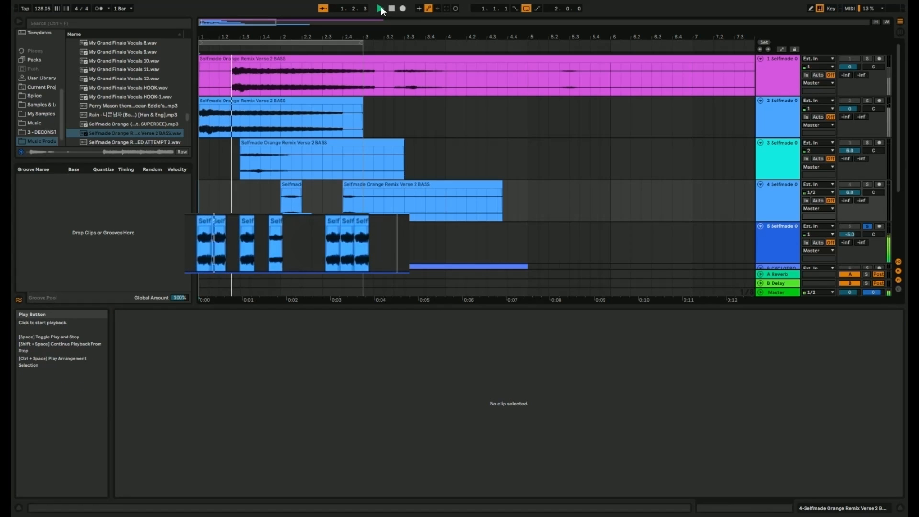
left_click(379, 8)
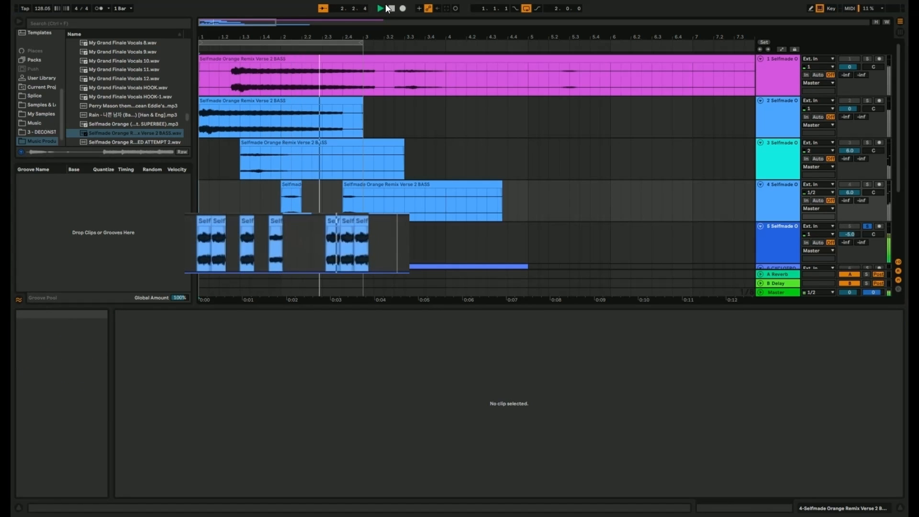
left_click(380, 9)
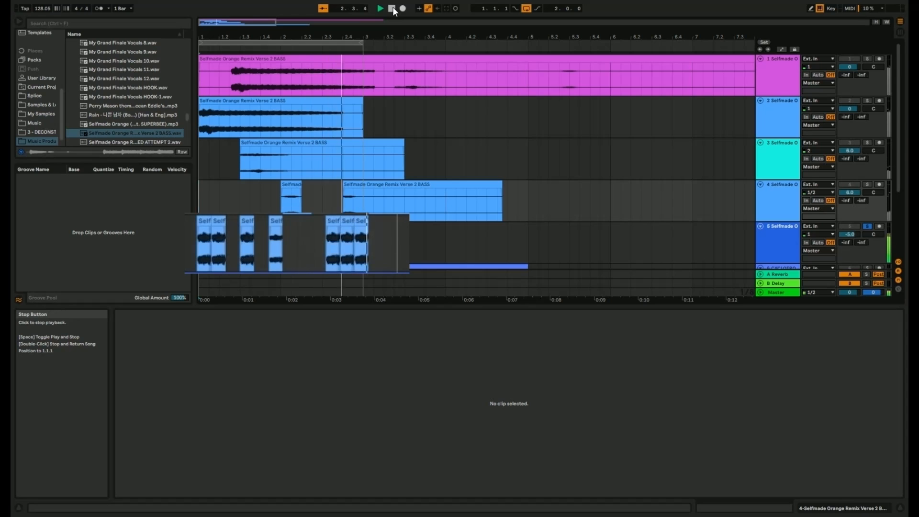
left_click(392, 8)
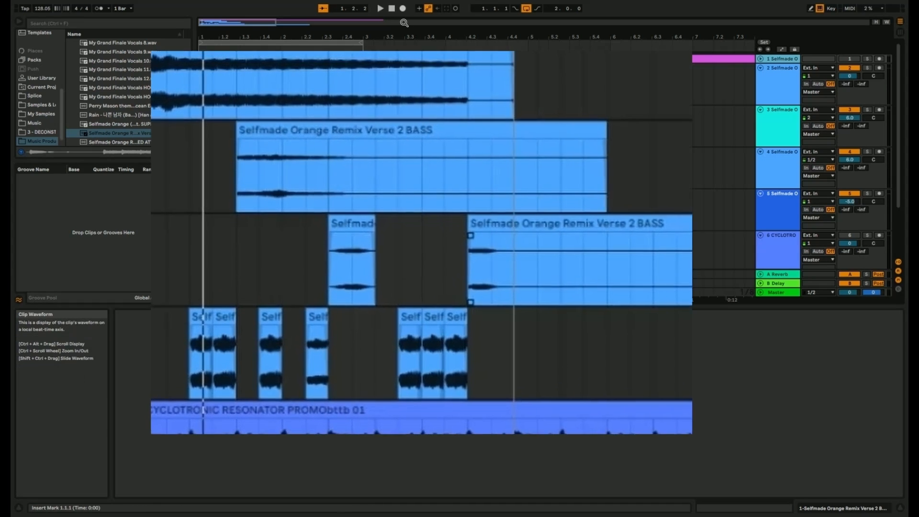
left_click(391, 8)
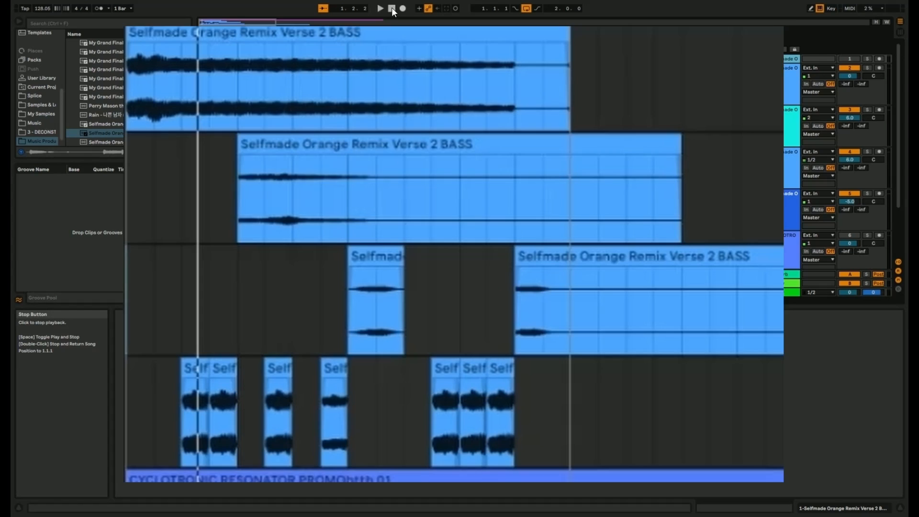
left_click(390, 8)
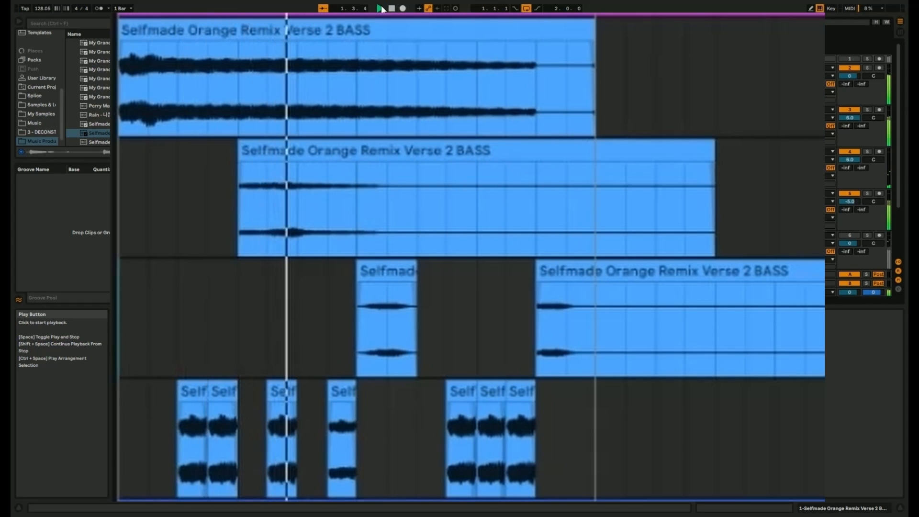
left_click(380, 8)
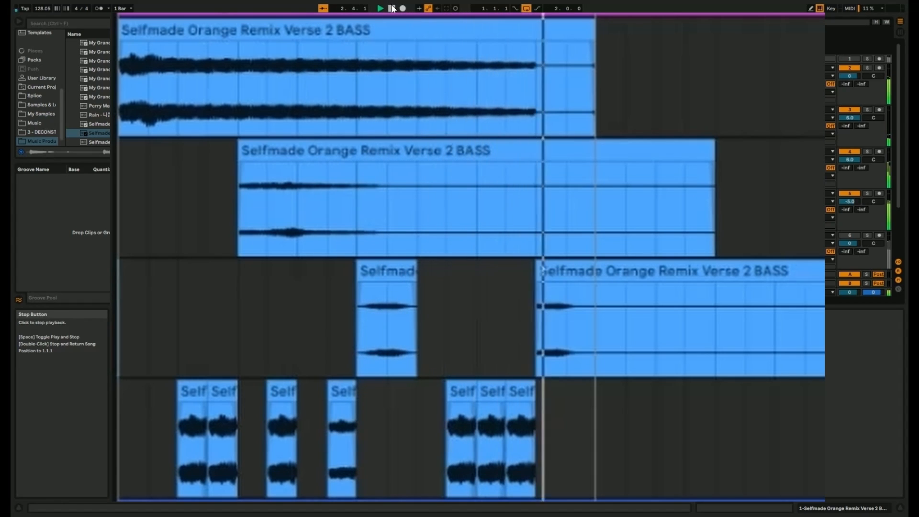
left_click(380, 8)
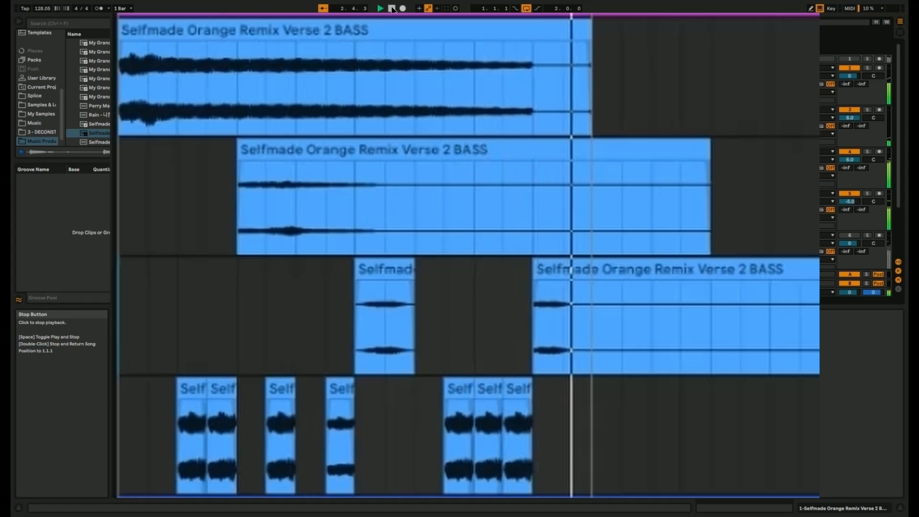
left_click(392, 9)
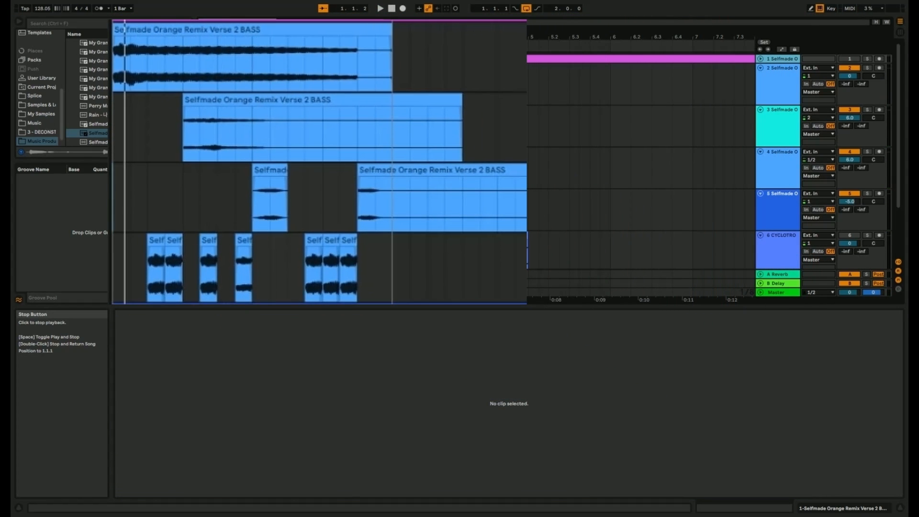
left_click(451, 285)
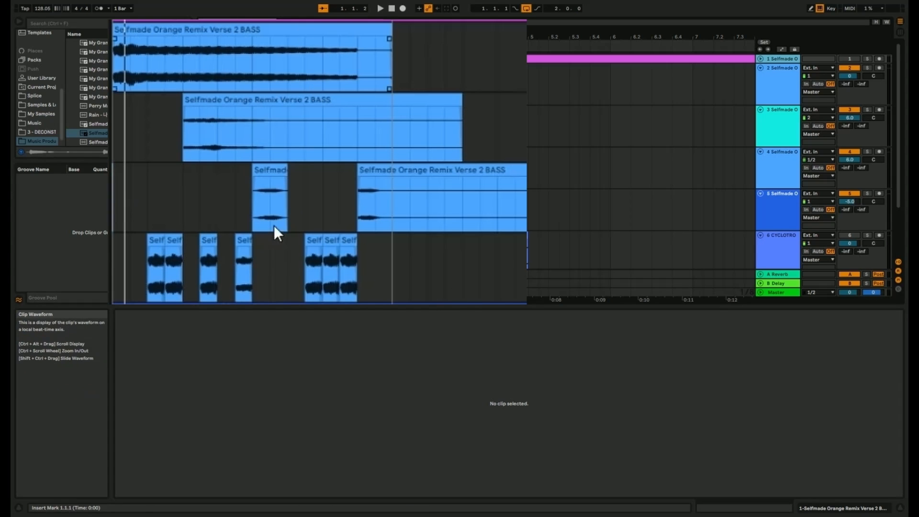
mouse_move(248, 282)
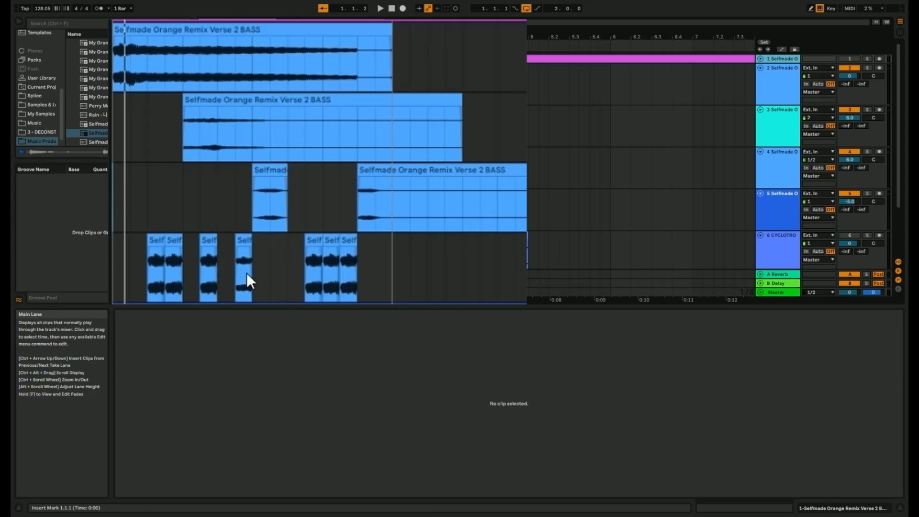
mouse_move(205, 285)
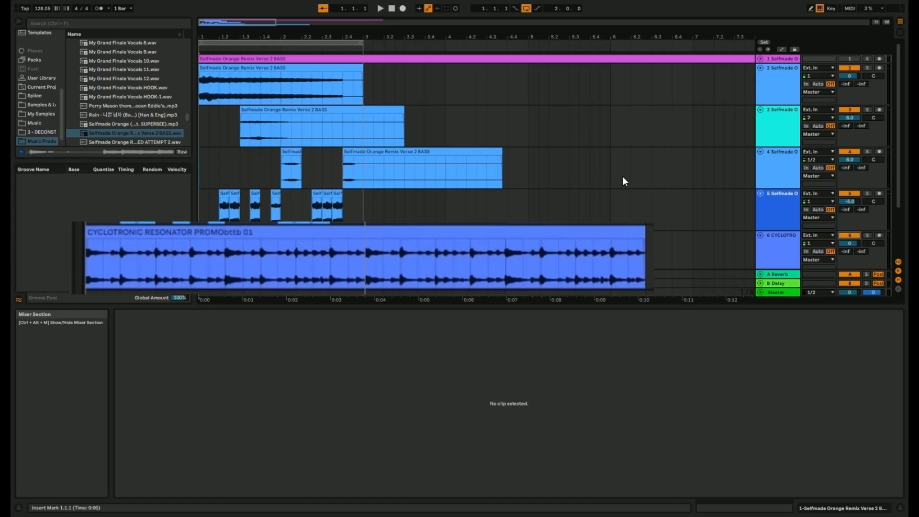
mouse_move(381, 8)
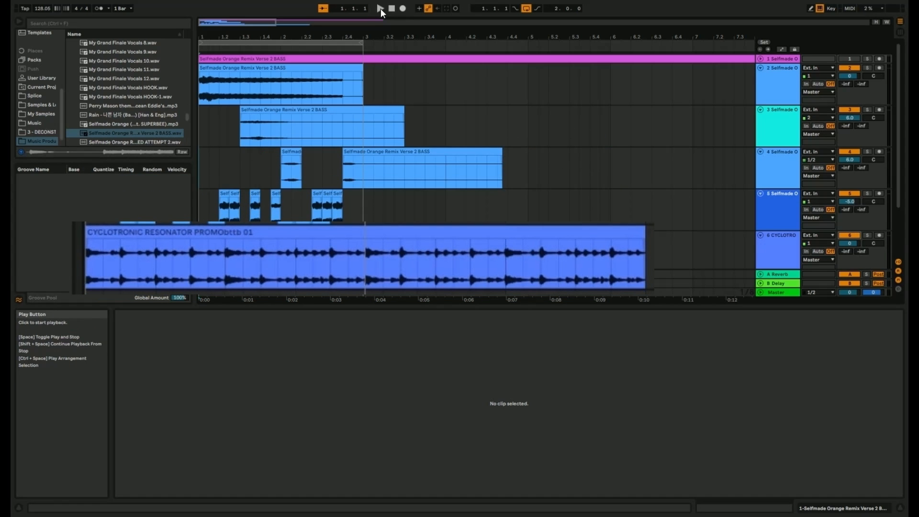
left_click(380, 9)
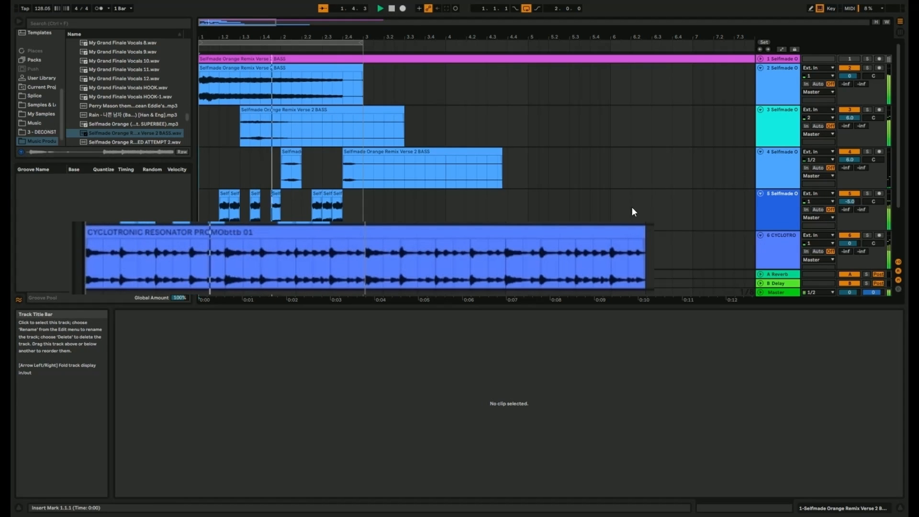
left_click(379, 8)
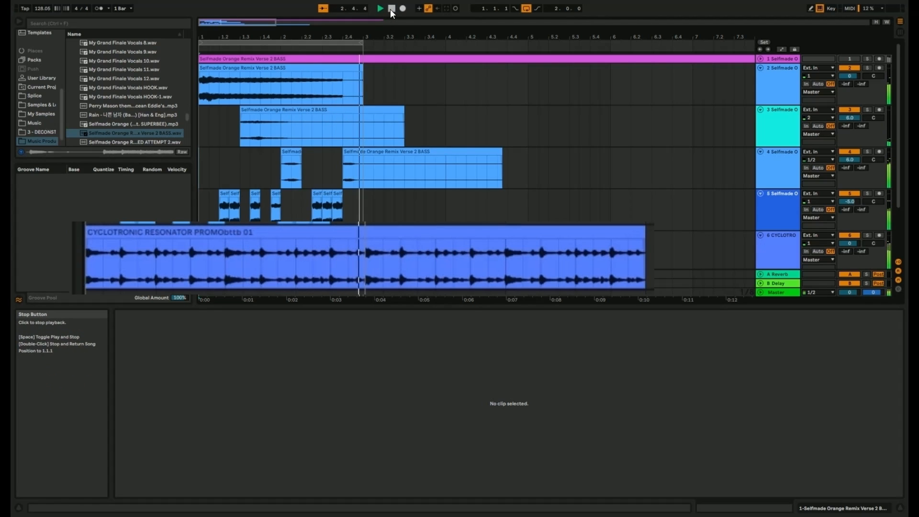
left_click(391, 8)
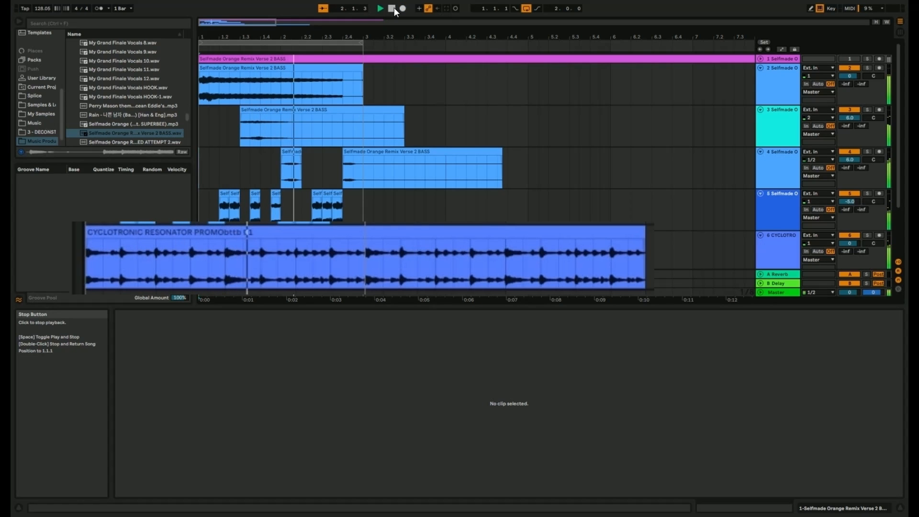
left_click(391, 8)
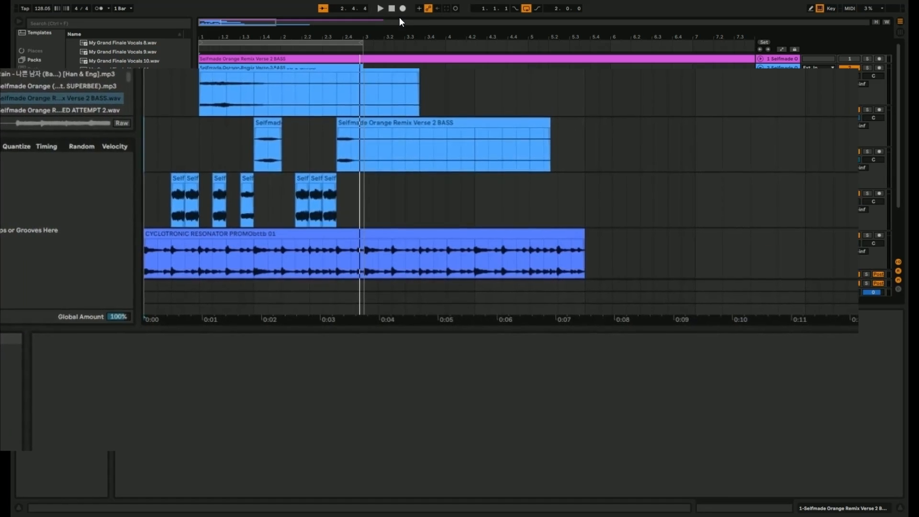
left_click(392, 8)
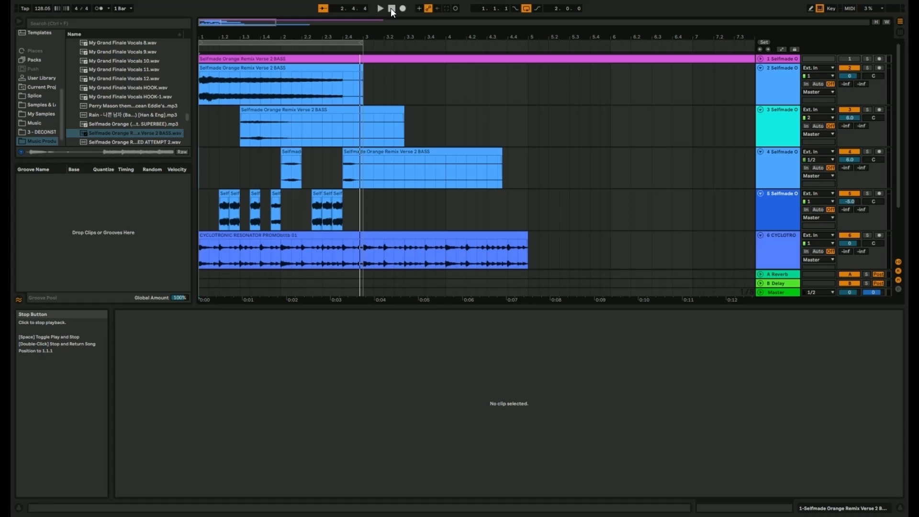
left_click(391, 8)
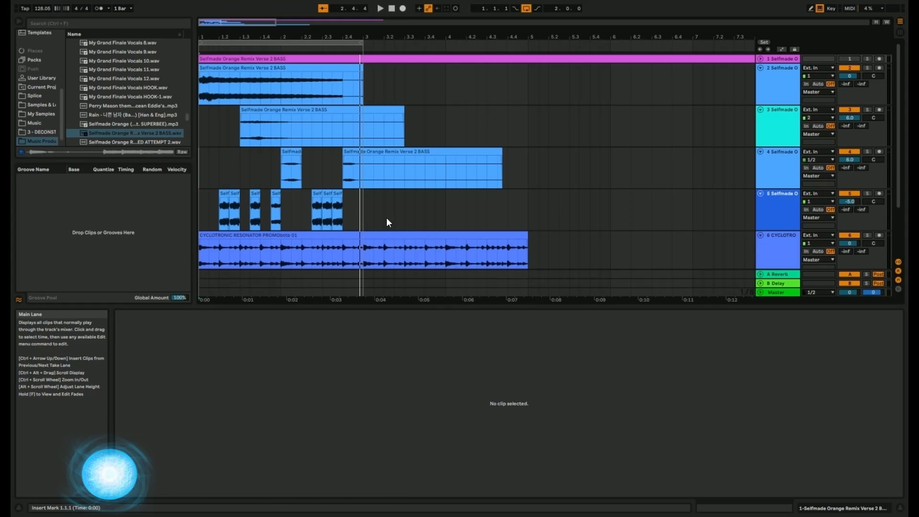
mouse_move(360, 214)
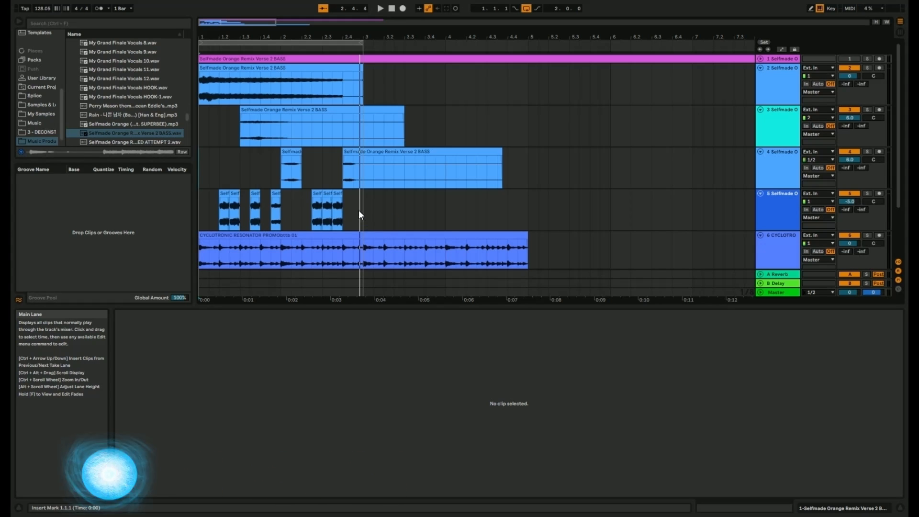
mouse_move(355, 222)
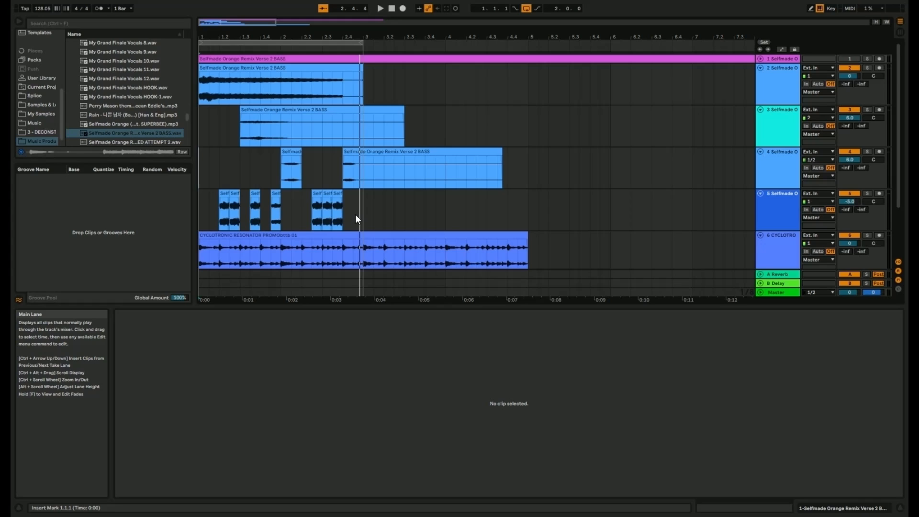
mouse_move(354, 219)
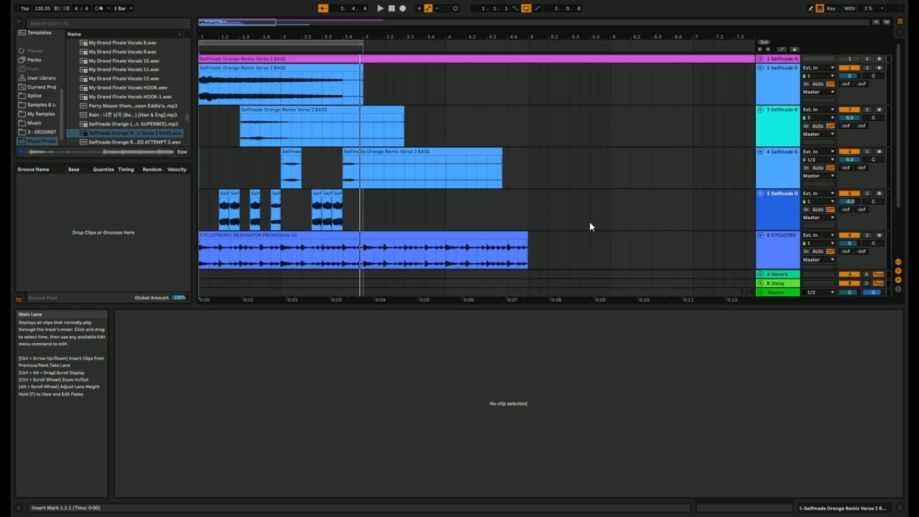
mouse_move(582, 220)
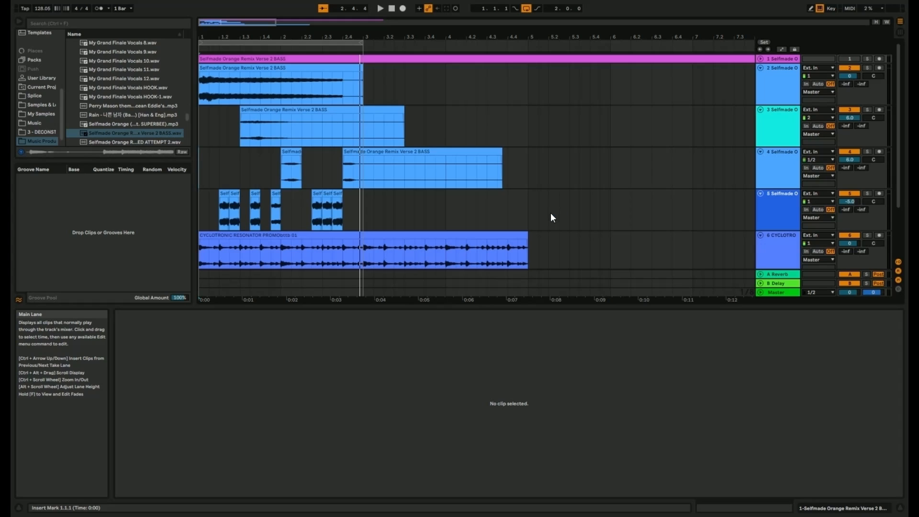
mouse_move(514, 196)
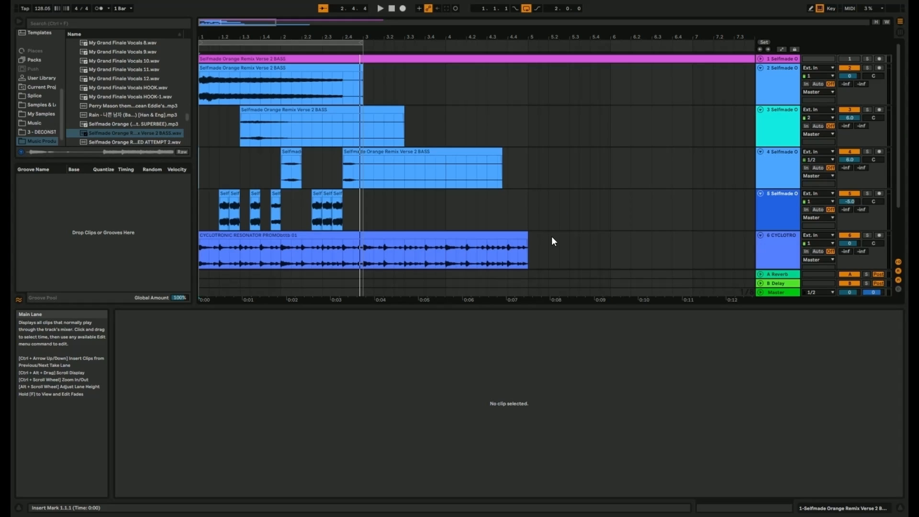
mouse_move(533, 261)
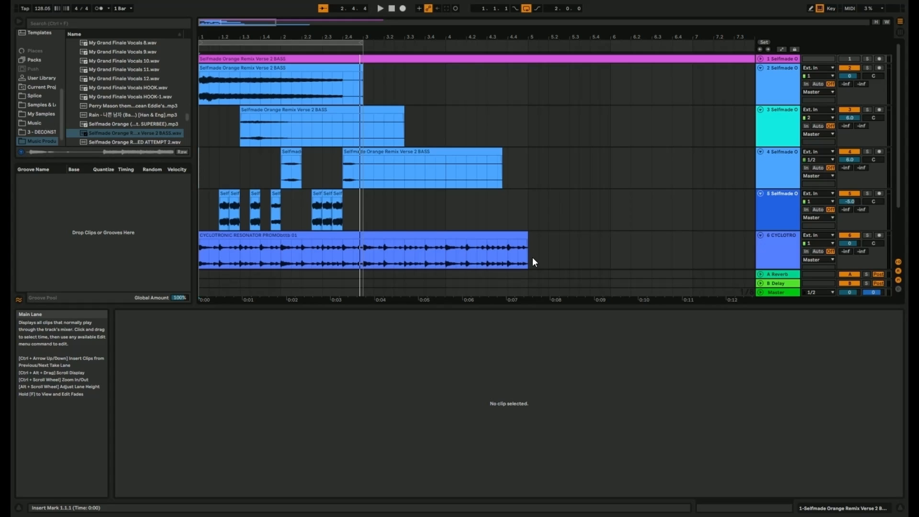
mouse_move(534, 265)
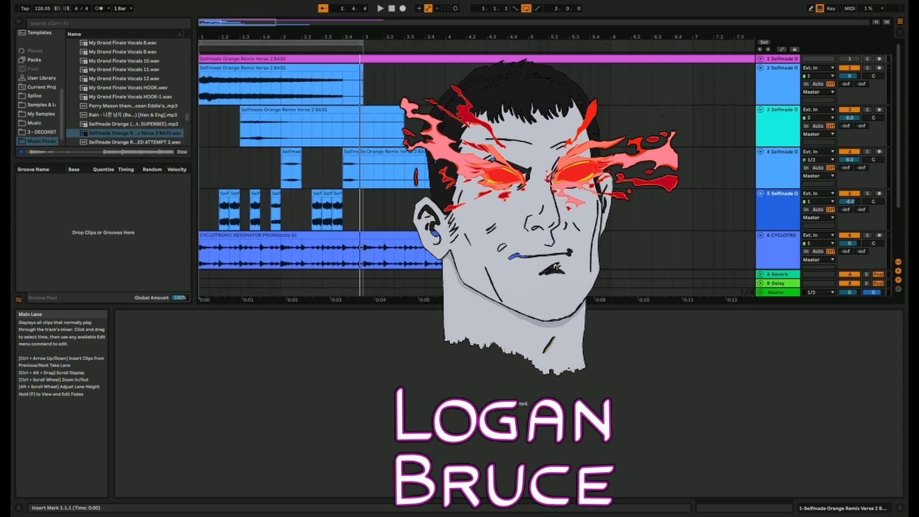
mouse_move(416, 39)
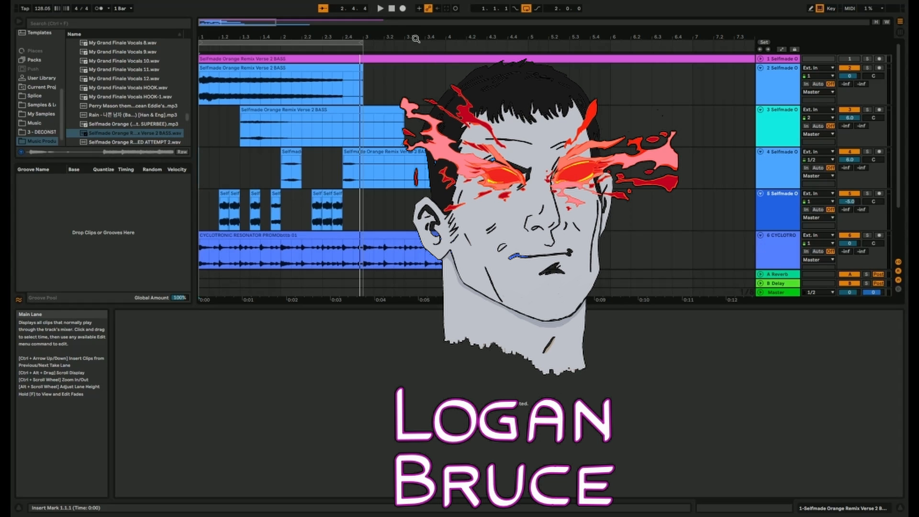